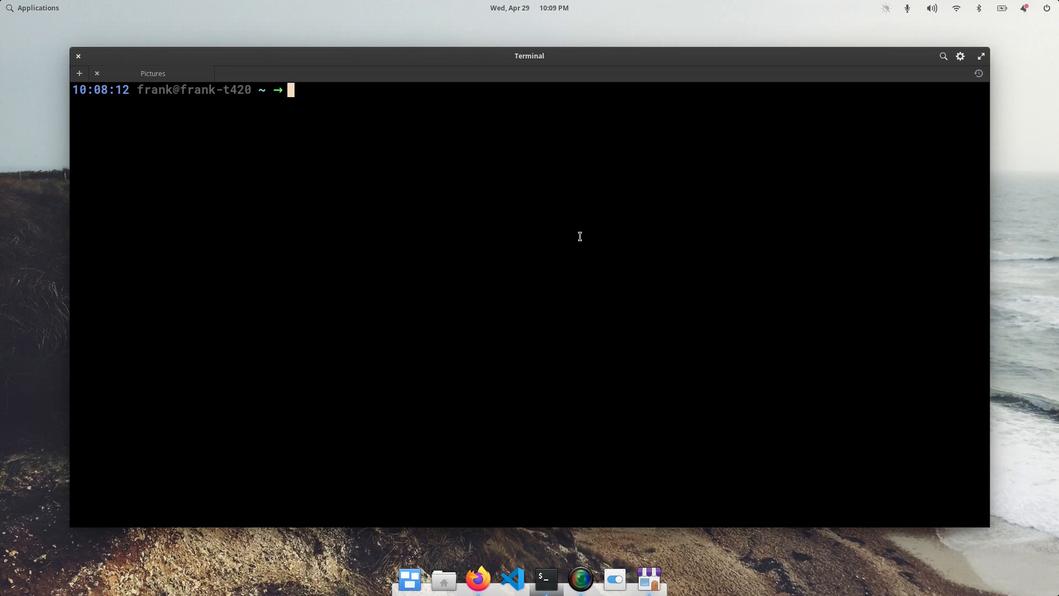
mouse_move(489, 547)
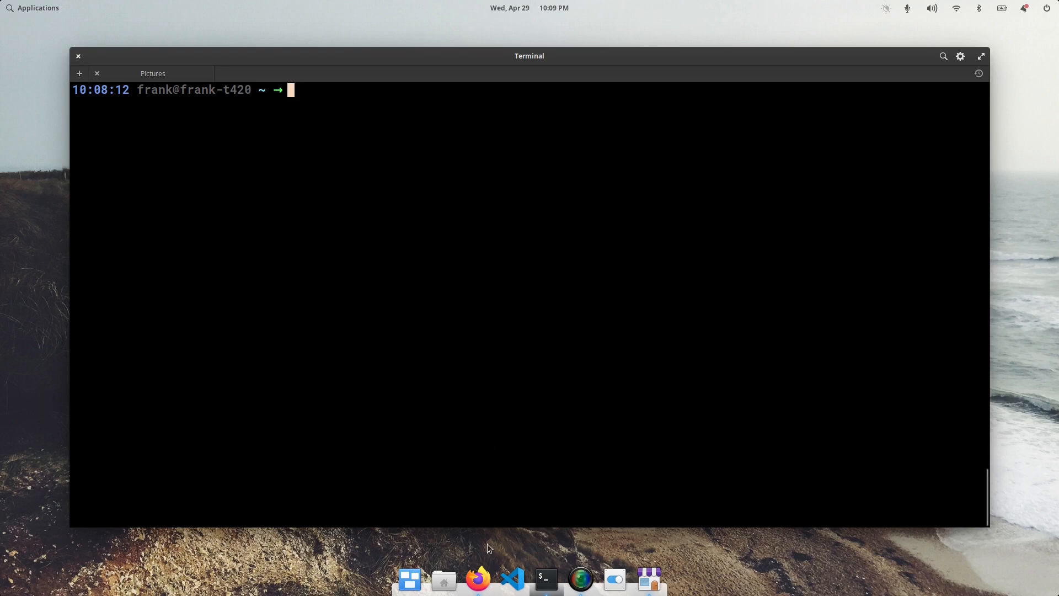
Browse the gist's bash script through its numbered theme blocks and return to its top
left_click(478, 579)
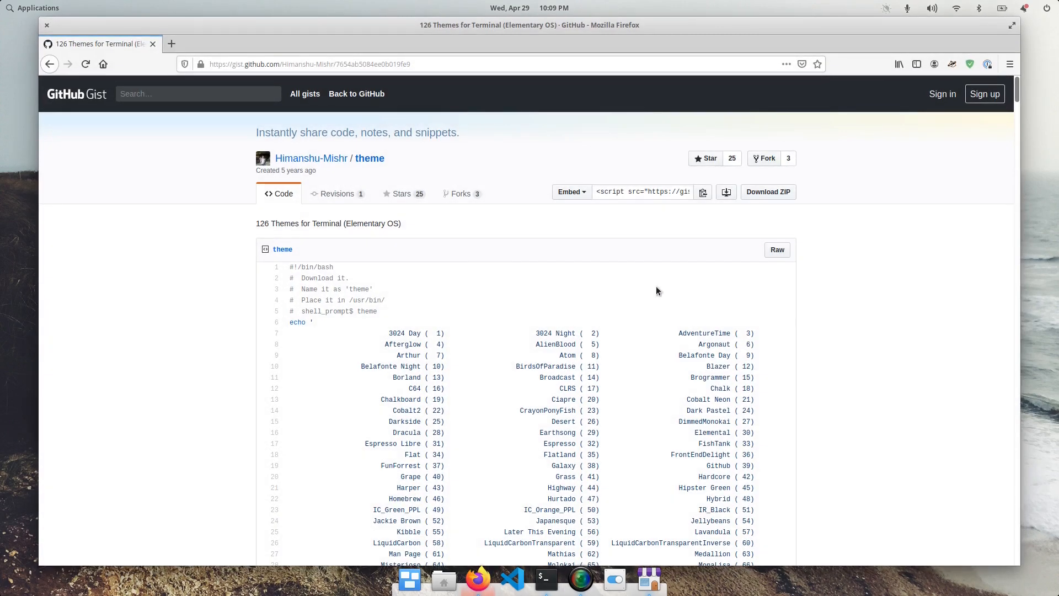
mouse_move(778, 284)
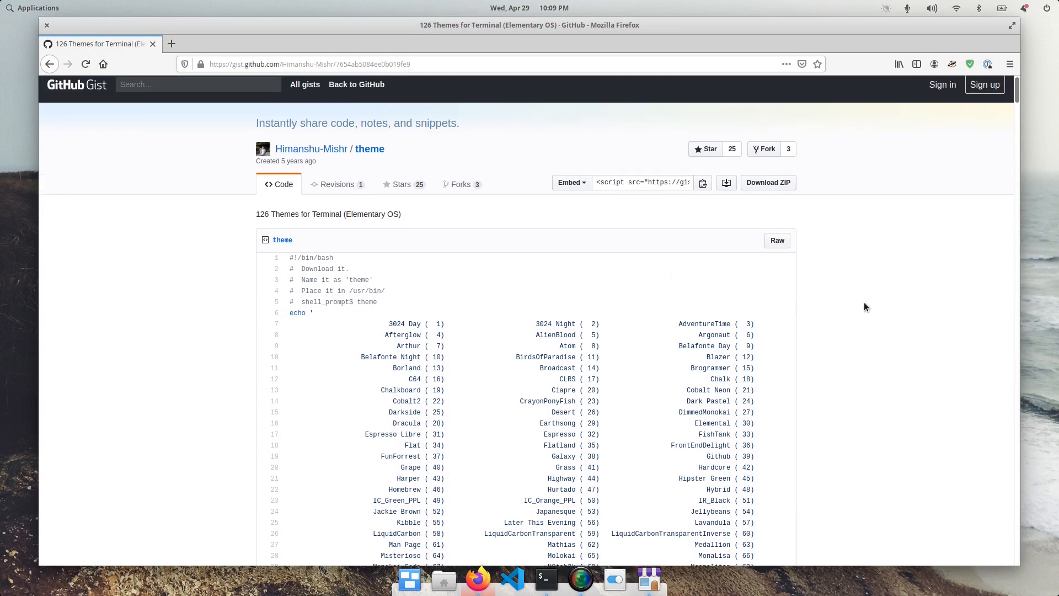
scroll("up", 3)
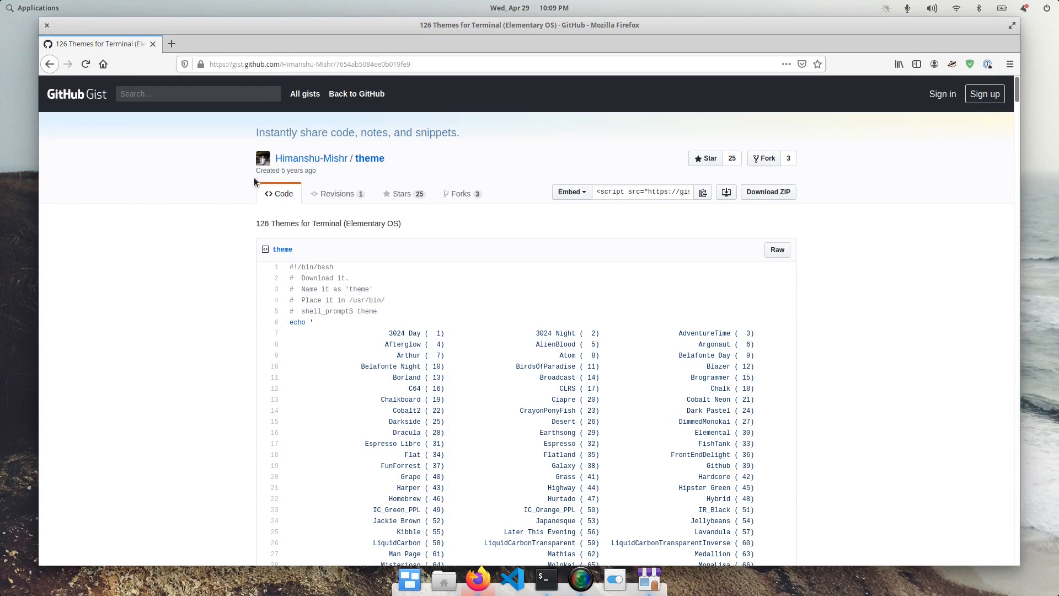
mouse_move(223, 210)
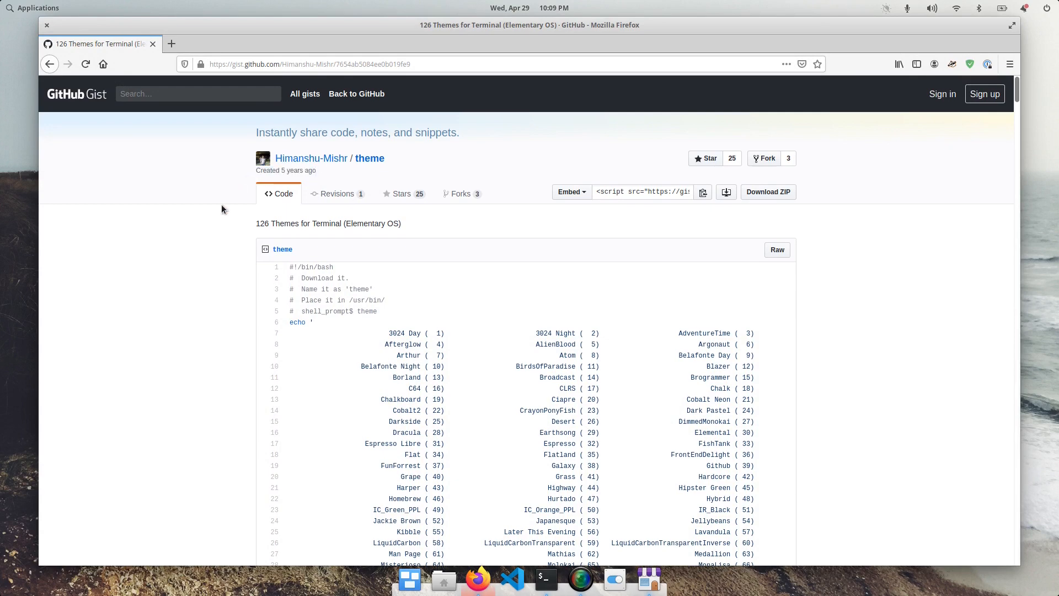
scroll("down", 3)
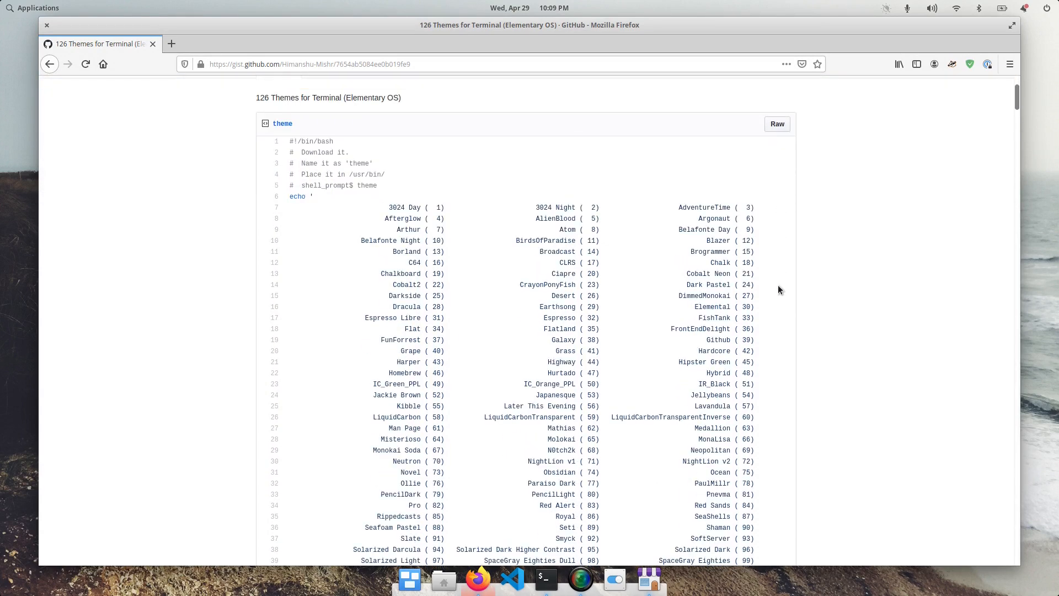
scroll("down", 3)
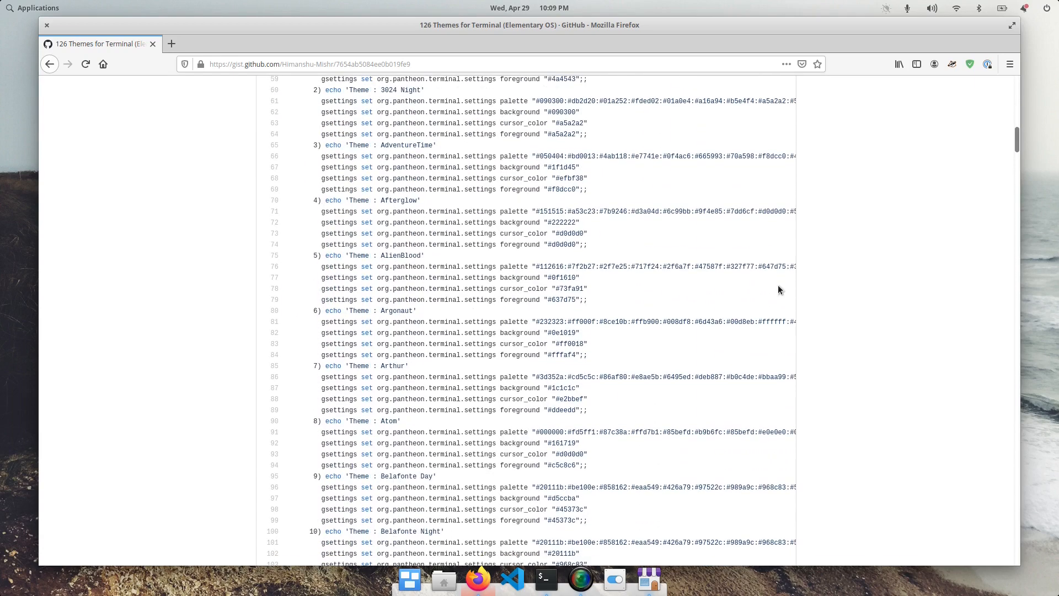
scroll("down", 3)
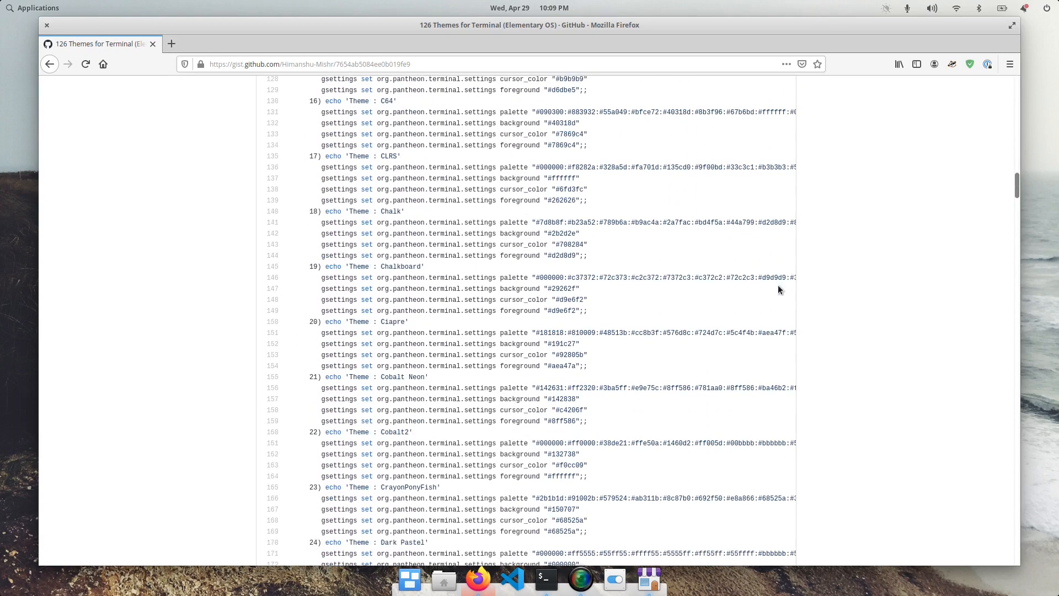
scroll("down", 3)
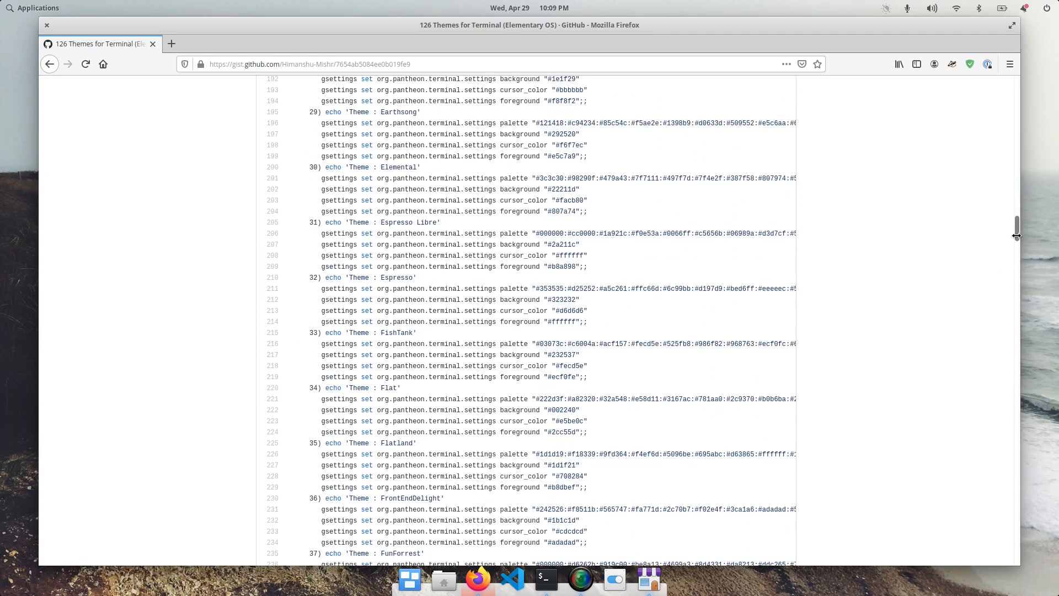
scroll("down", 3)
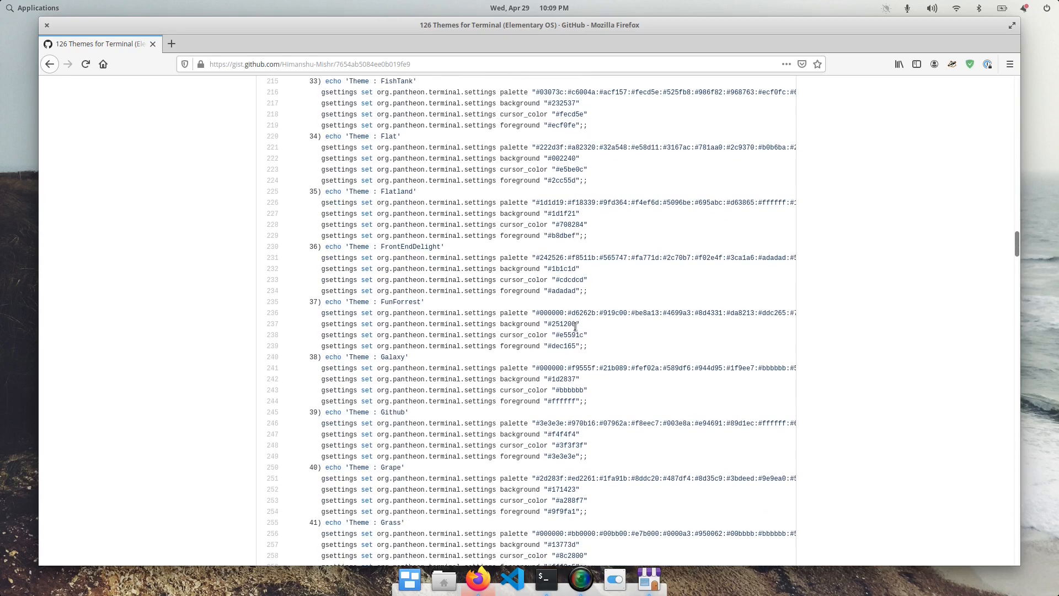
scroll("down", 3)
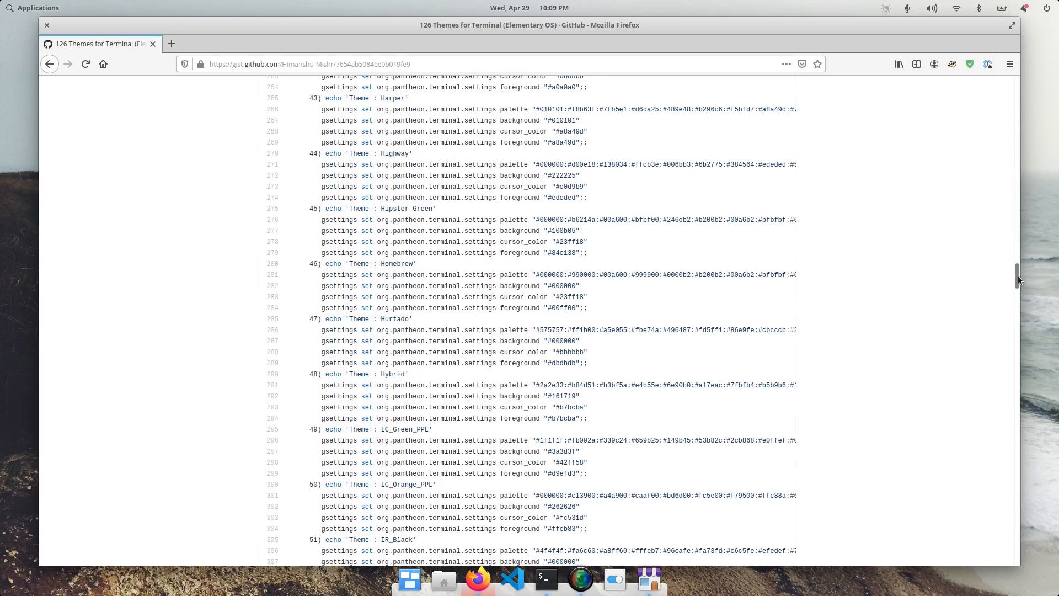
scroll("down", 3)
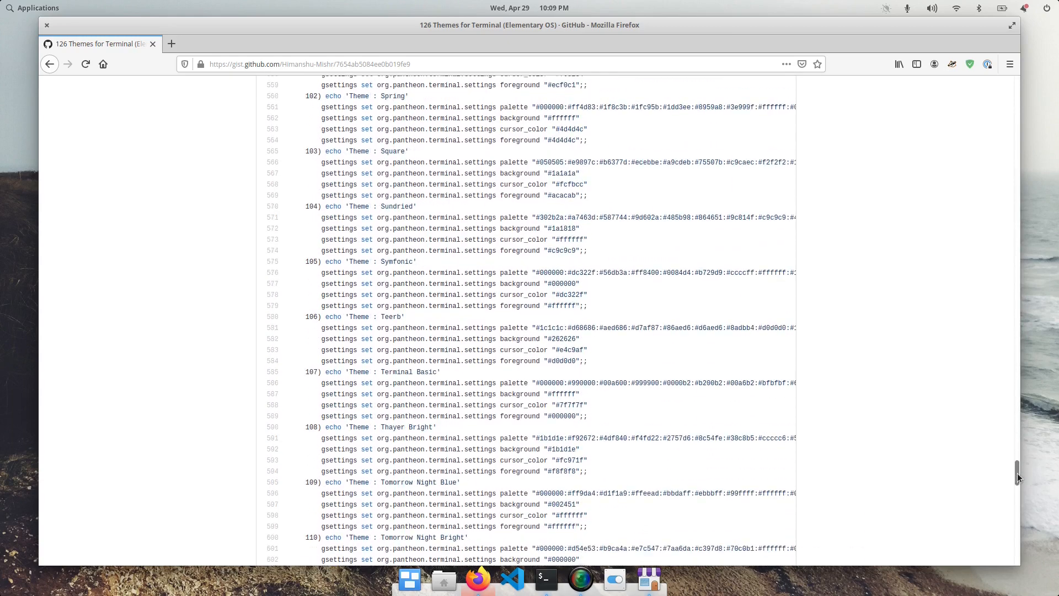
scroll("up", 3)
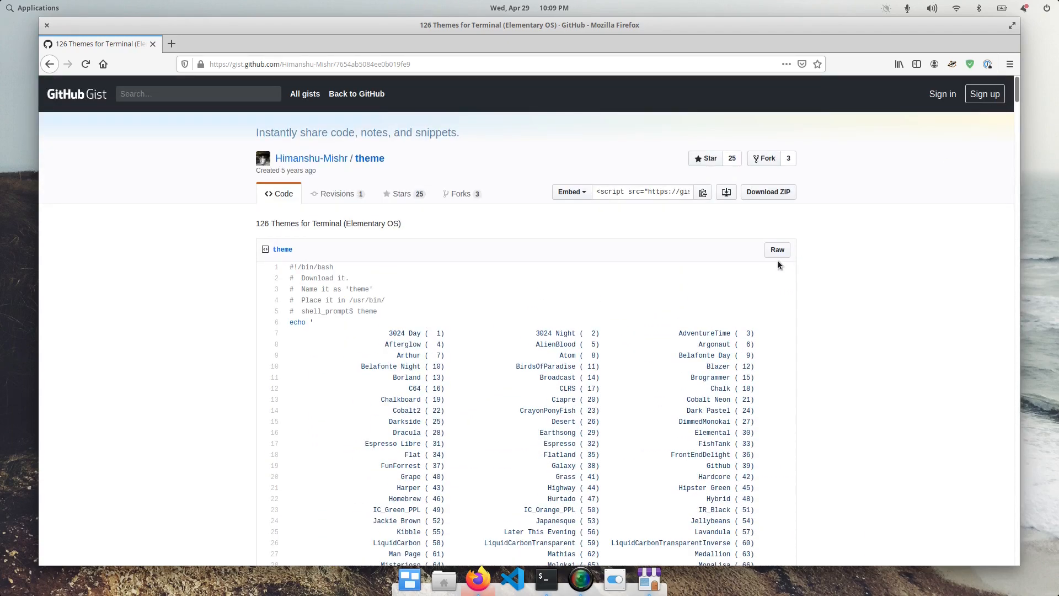
View the script's Raw version and select its full contents down to the closing case block
left_click(776, 249)
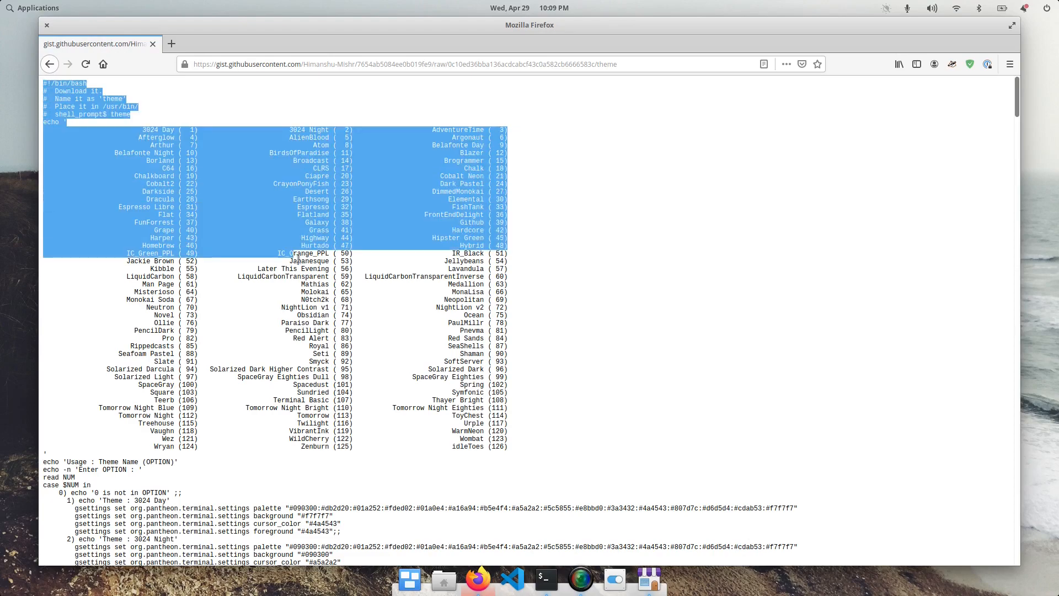
scroll("down", 3)
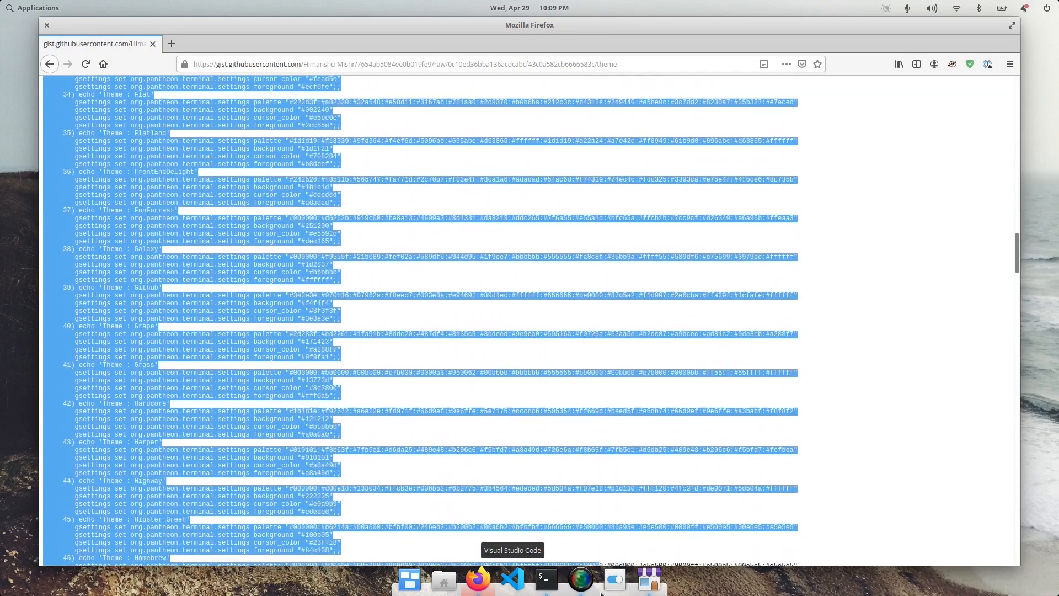
scroll("down", 3)
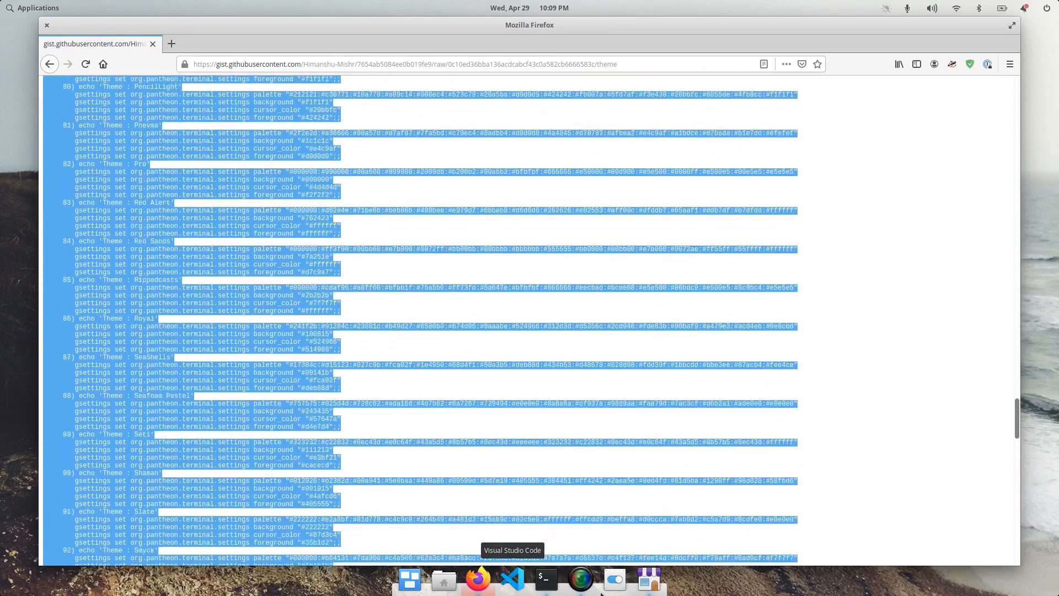
scroll("down", 3)
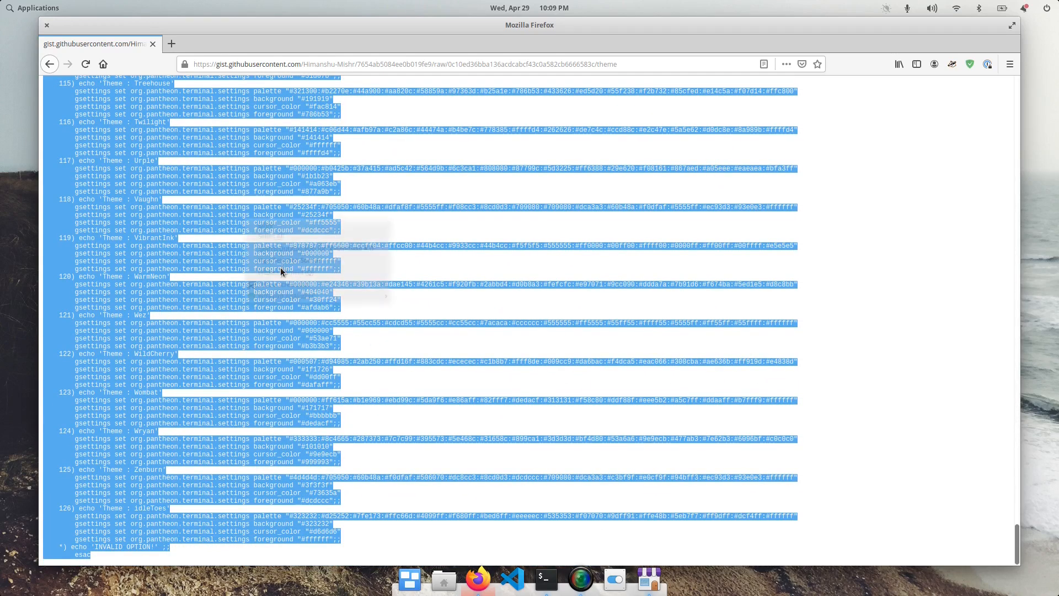
mouse_move(518, 461)
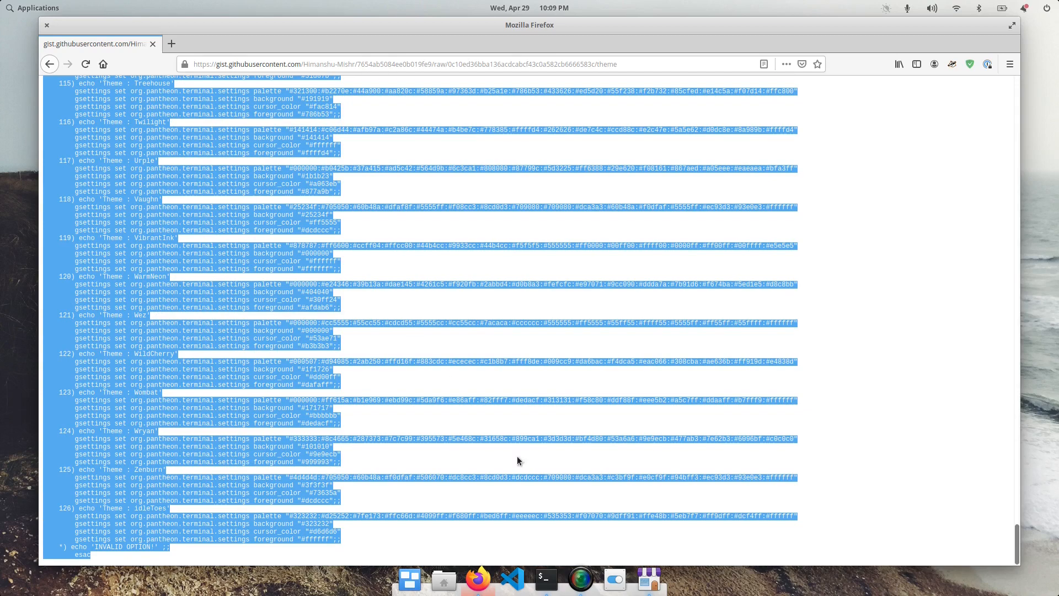
Start 'sudo vim /usr/local/bin/theme' to create the theme file as administrator
left_click(544, 579)
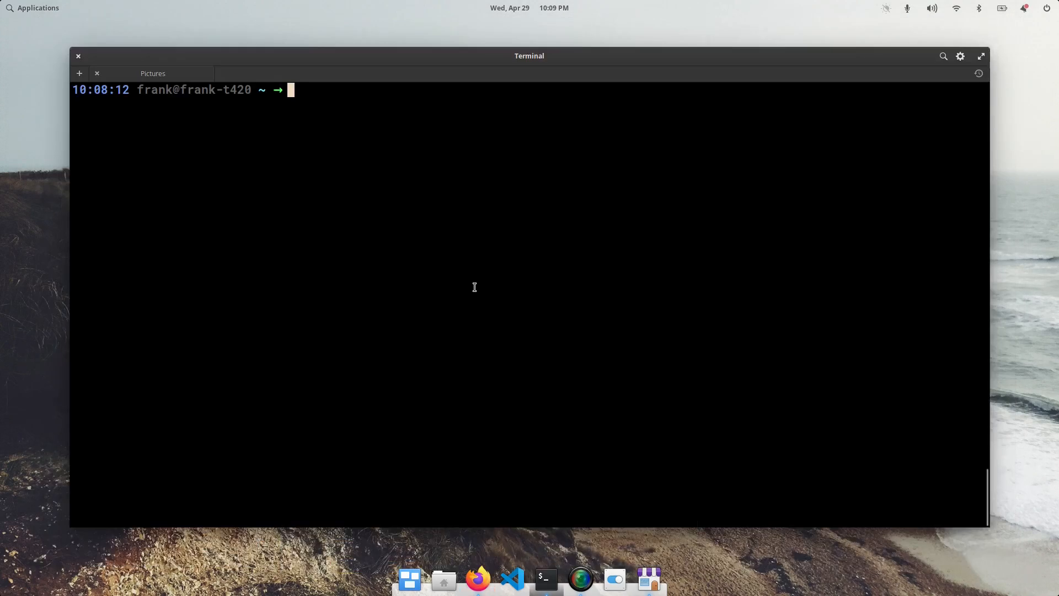
type("sudo vim /us")
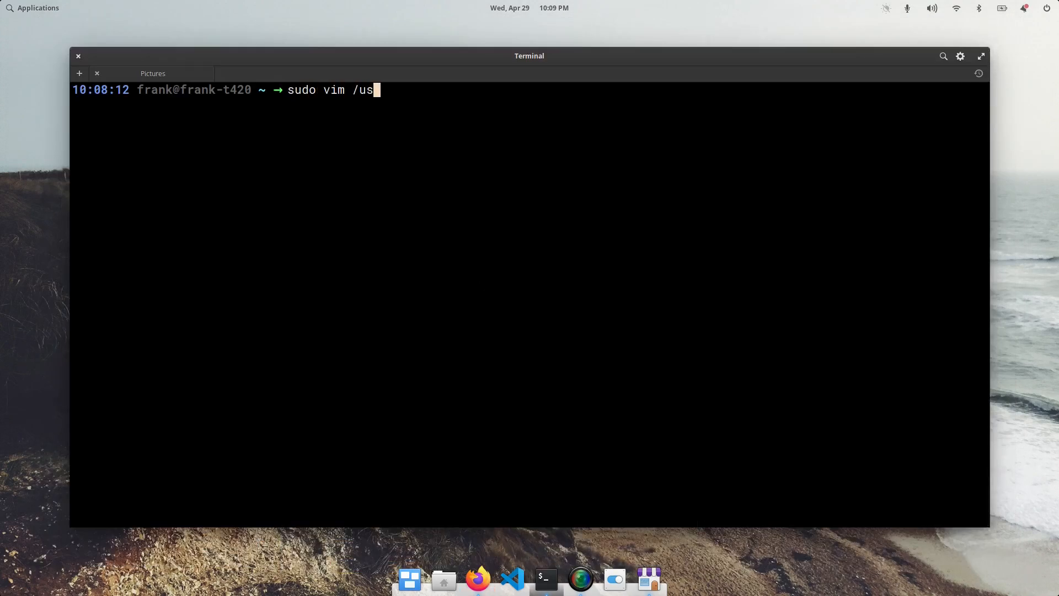
type("r/local/")
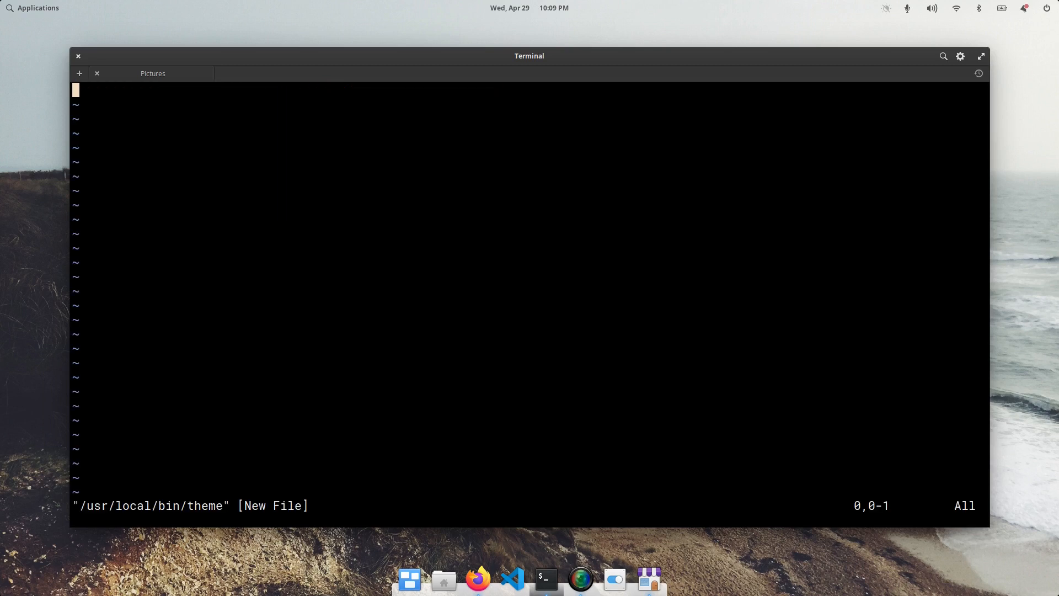
Paste the copied 126-theme script into the file and return to its bash header
key("i")
type(":")
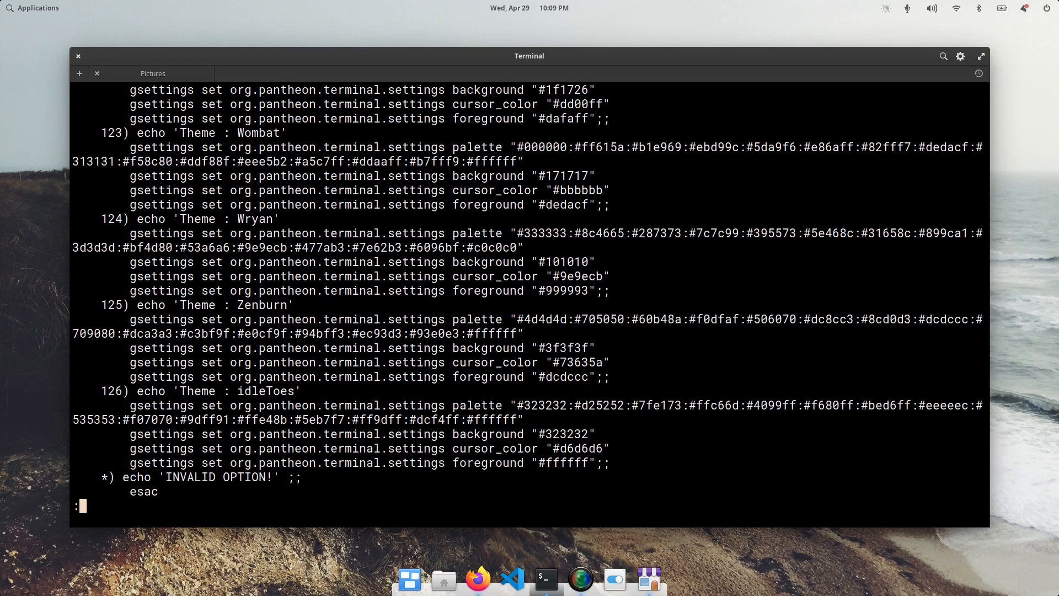
key("Return")
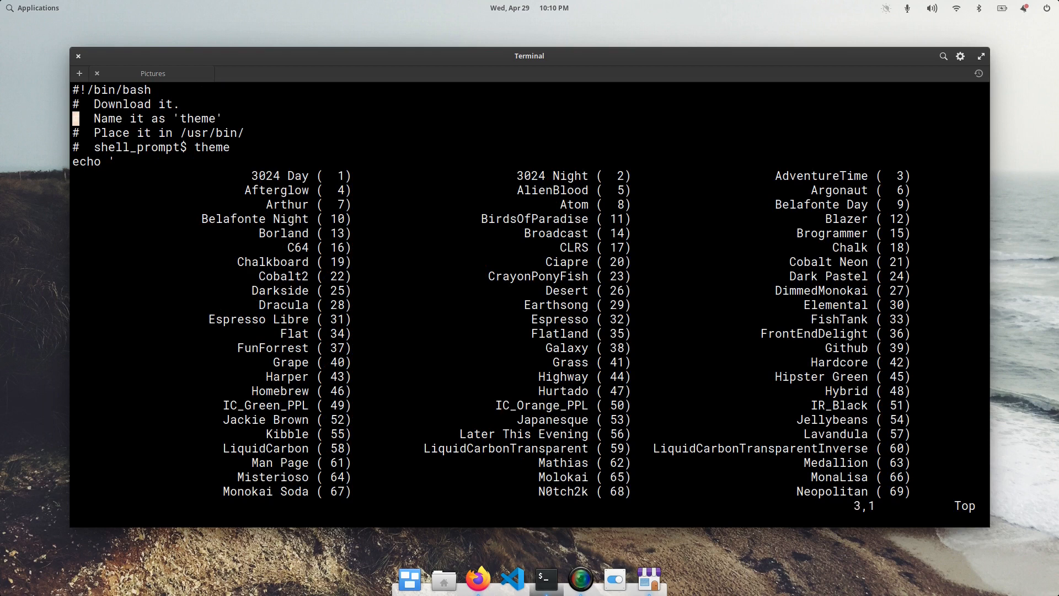
scroll("down", 3)
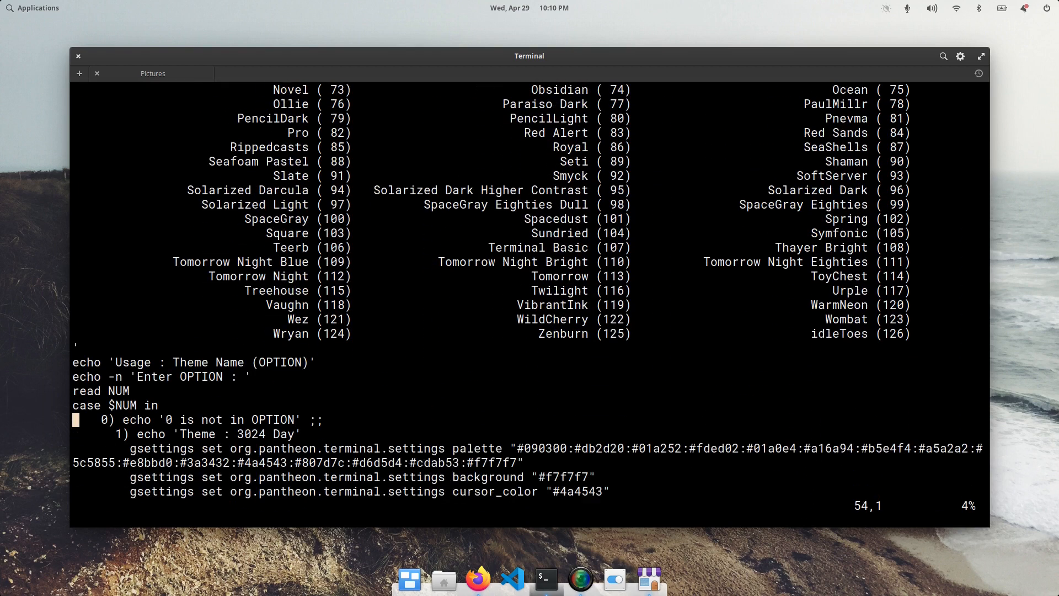
Substitute org.pantheon.terminal.settings with io.elementary.terminal.settings file-wide via :%s, 504 replacements
scroll("down", 3)
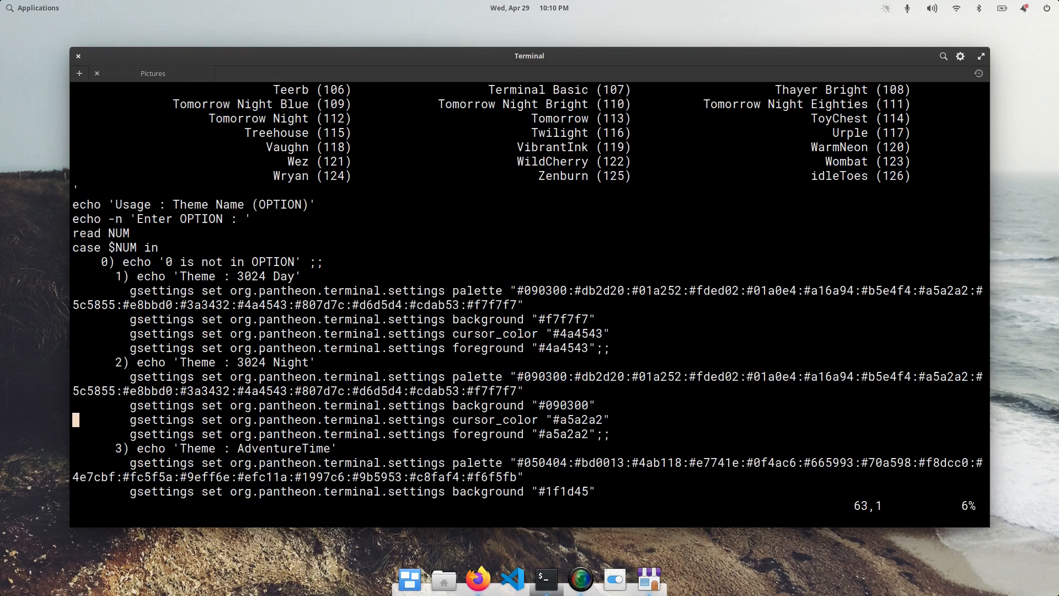
mouse_move(233, 318)
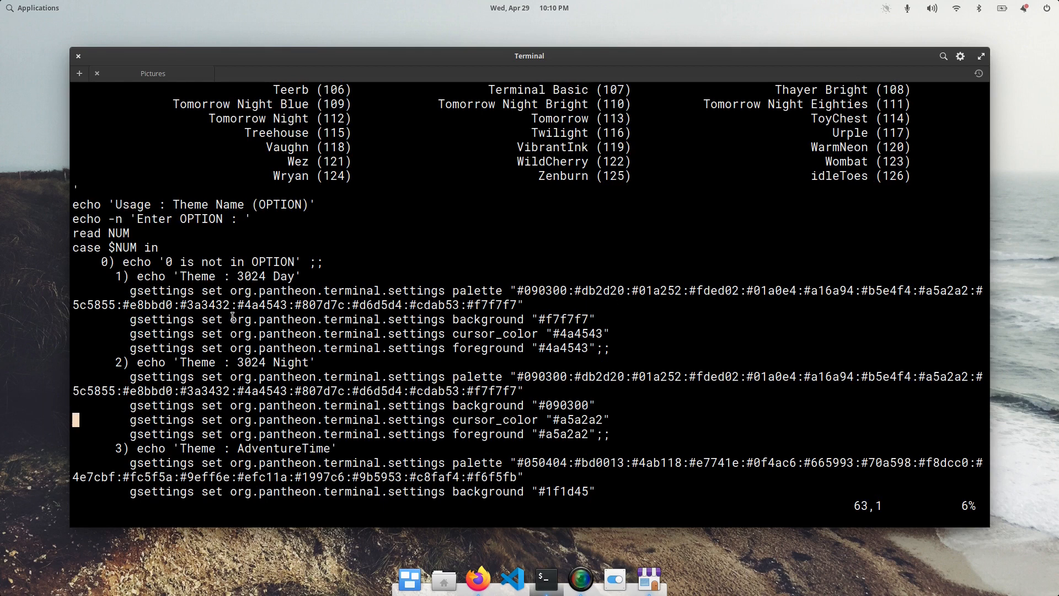
double_click(333, 319)
type(":")
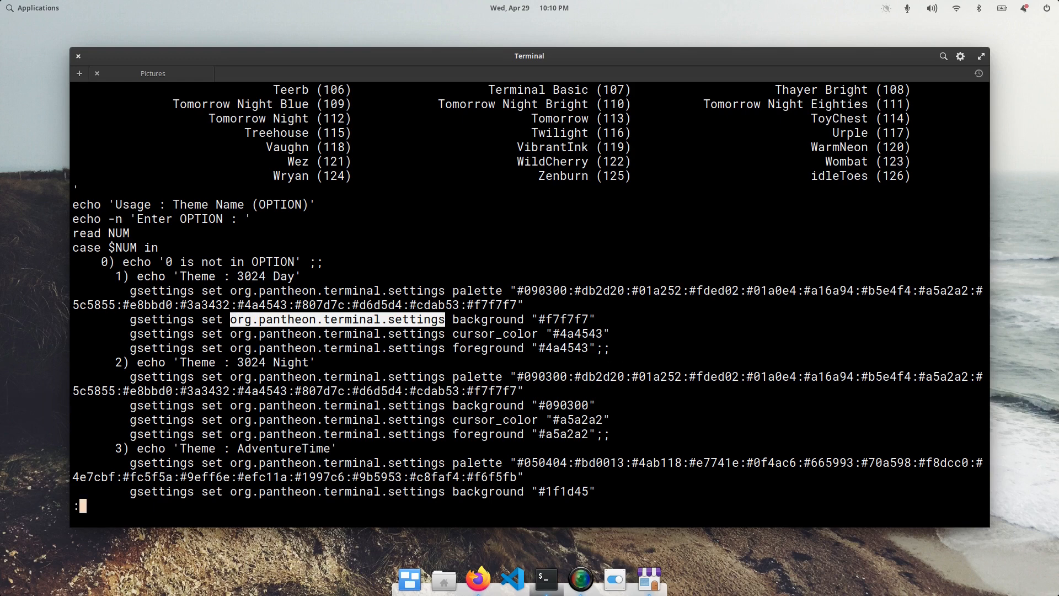
type("%s")
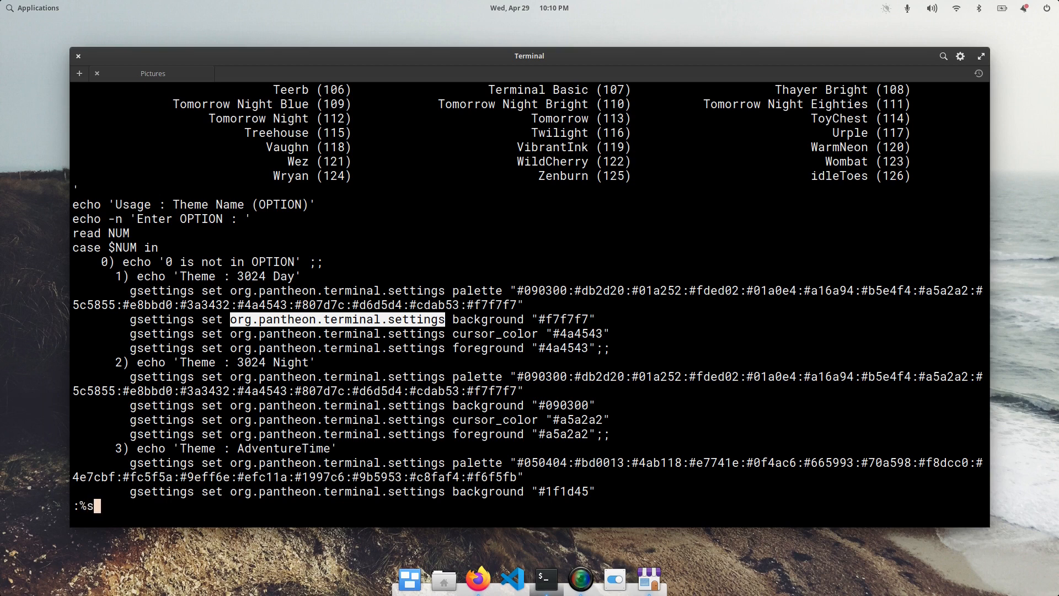
type("/")
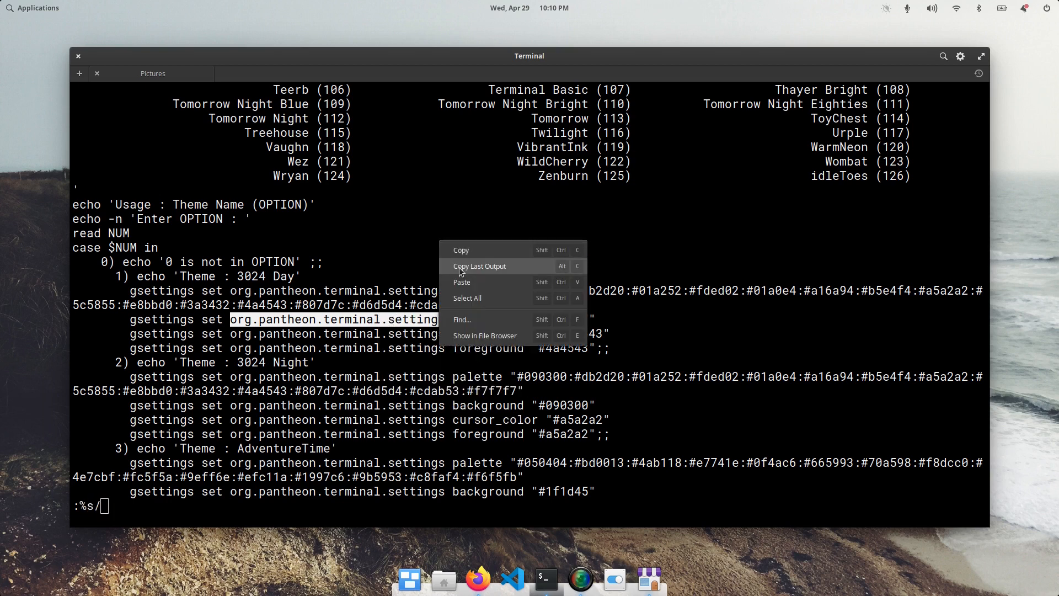
left_click(462, 281)
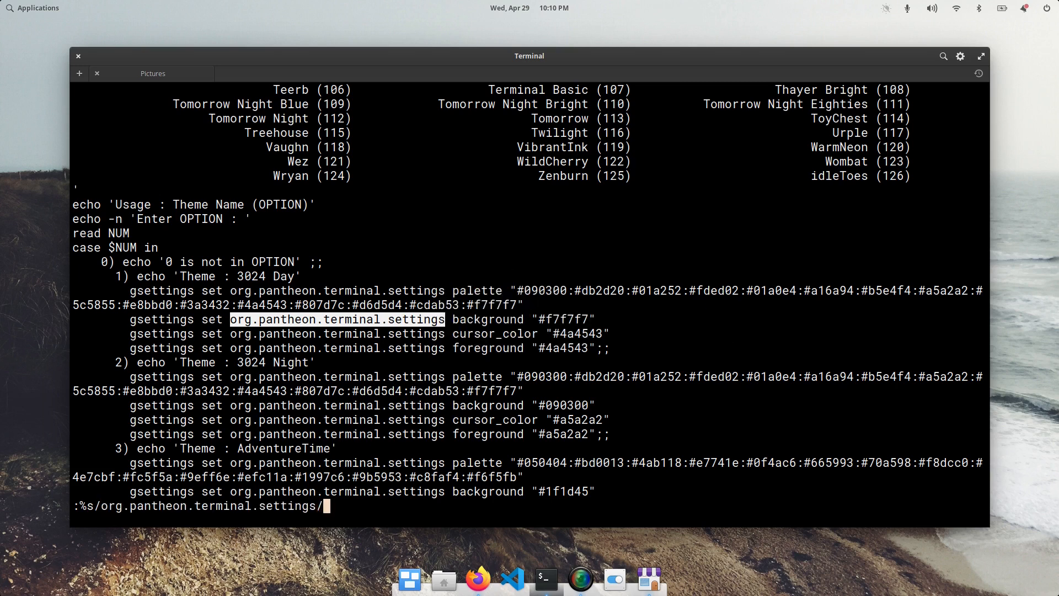
type("io")
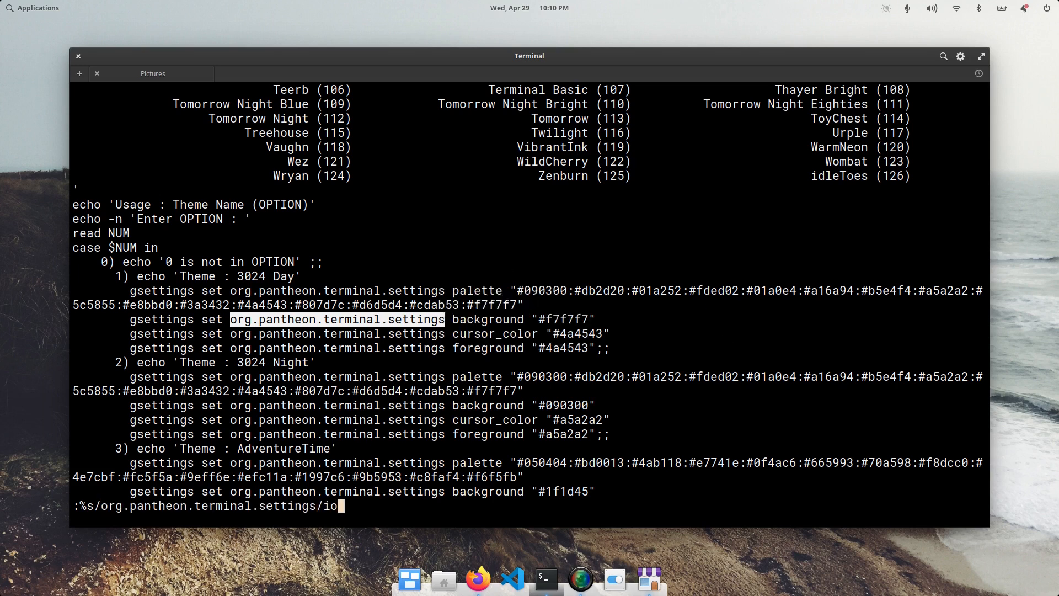
type("elementary")
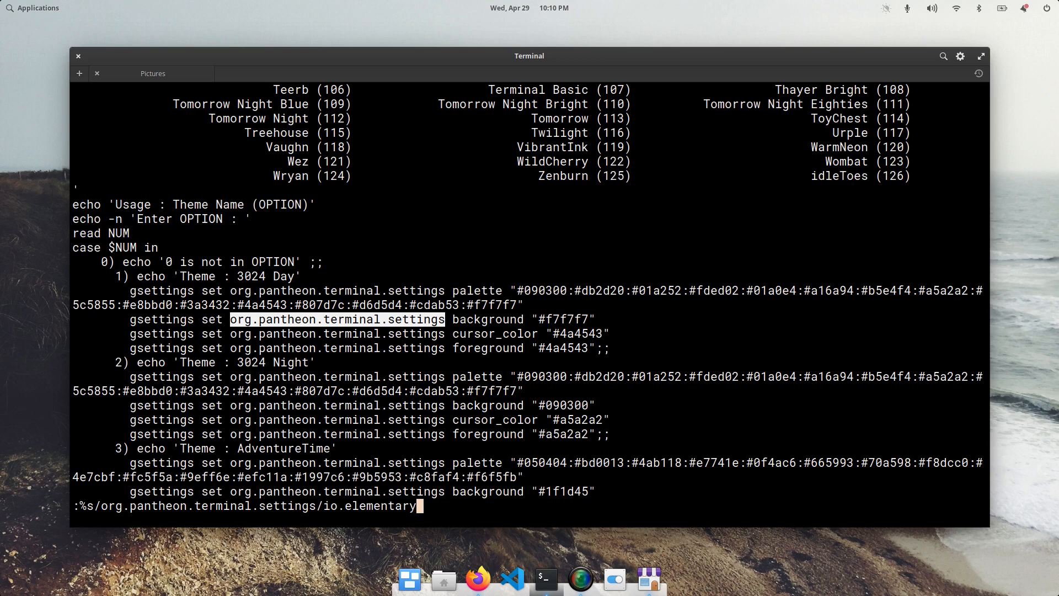
type(".terminal.setting")
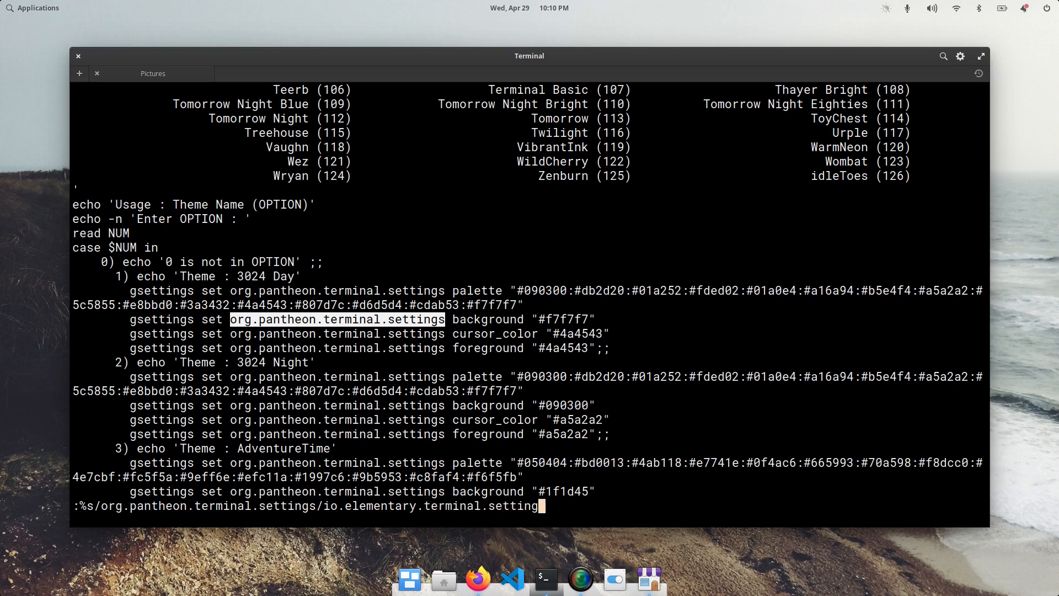
key("Return")
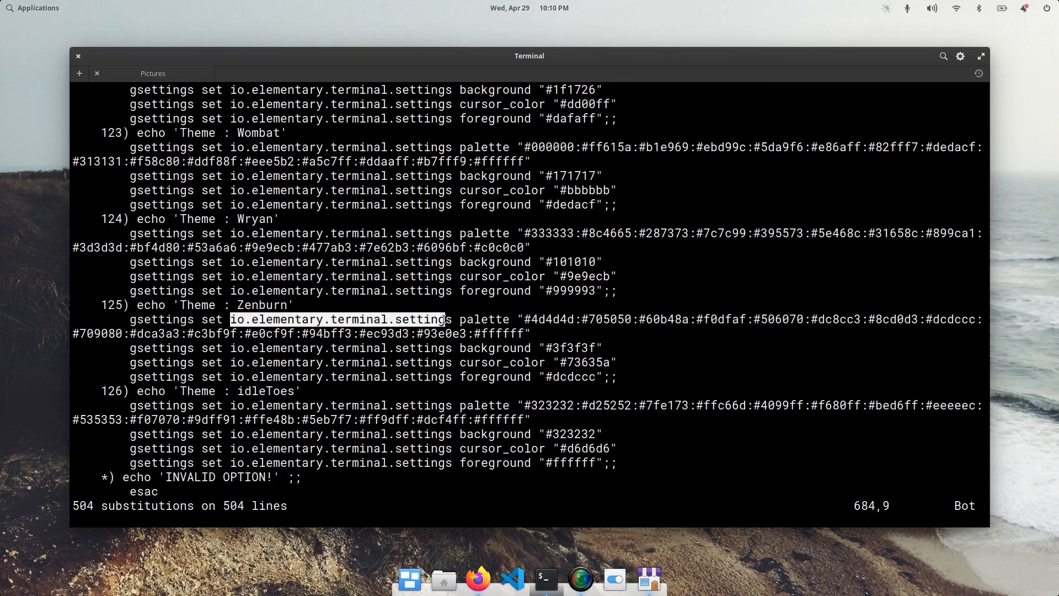
Write and quit vim, then chmod +x /usr/local/bin/theme, retrying with sudo after refusal
type(":w")
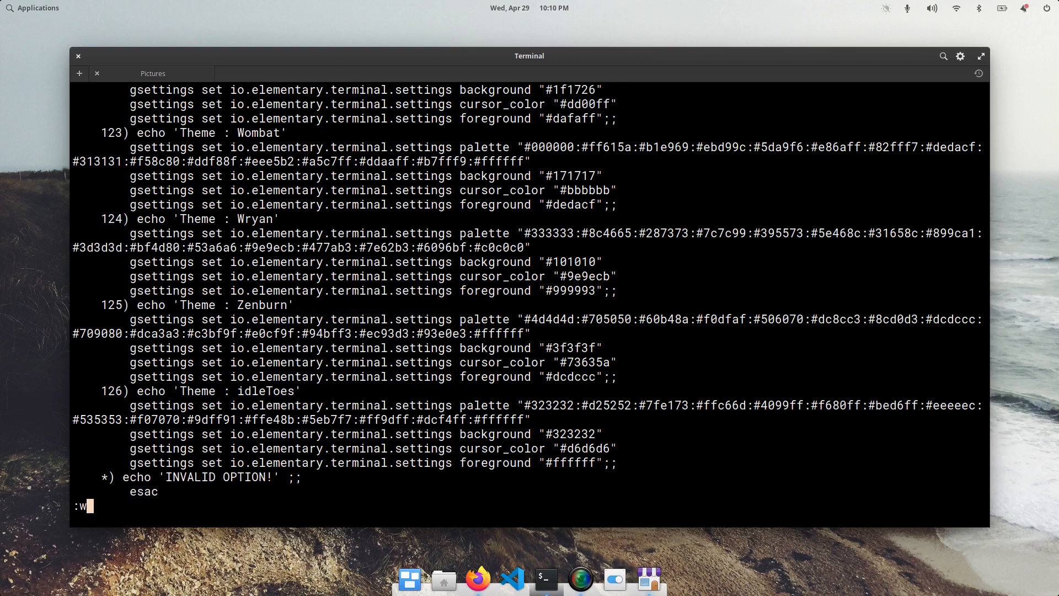
key("Return")
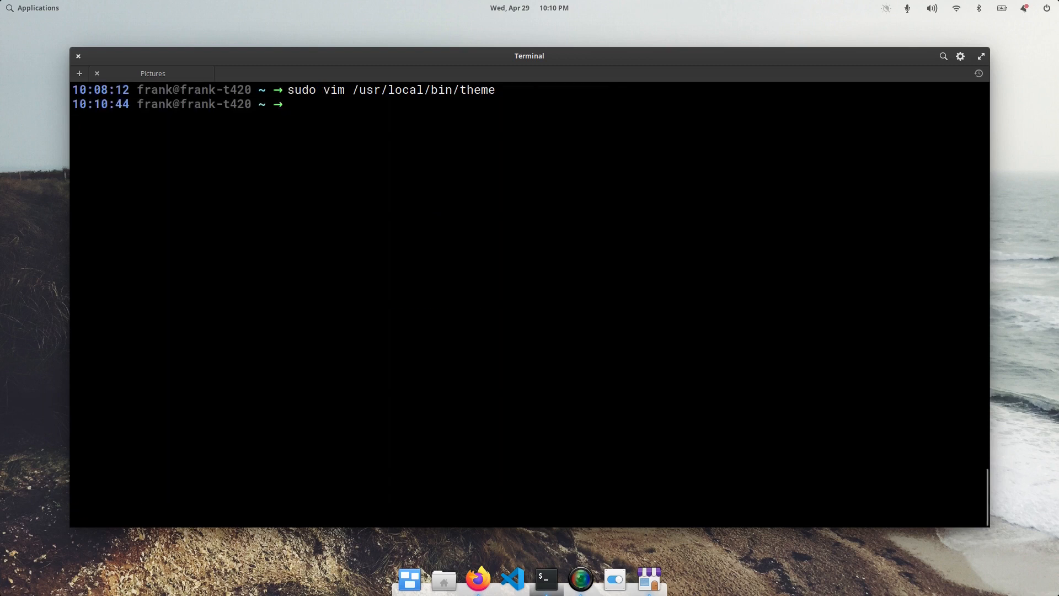
type("chmod +x")
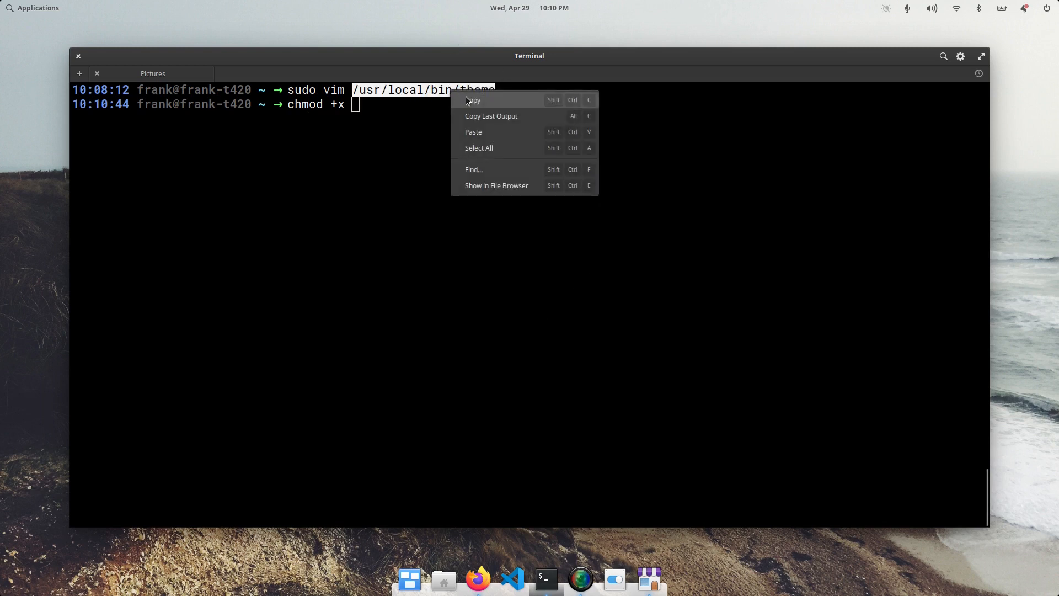
left_click(473, 132)
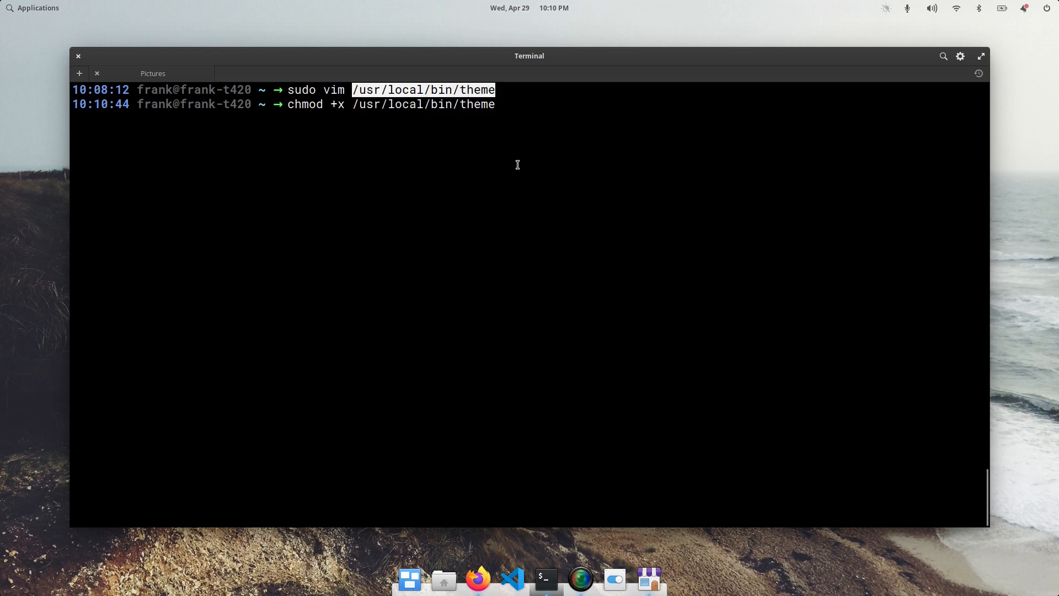
key("Return")
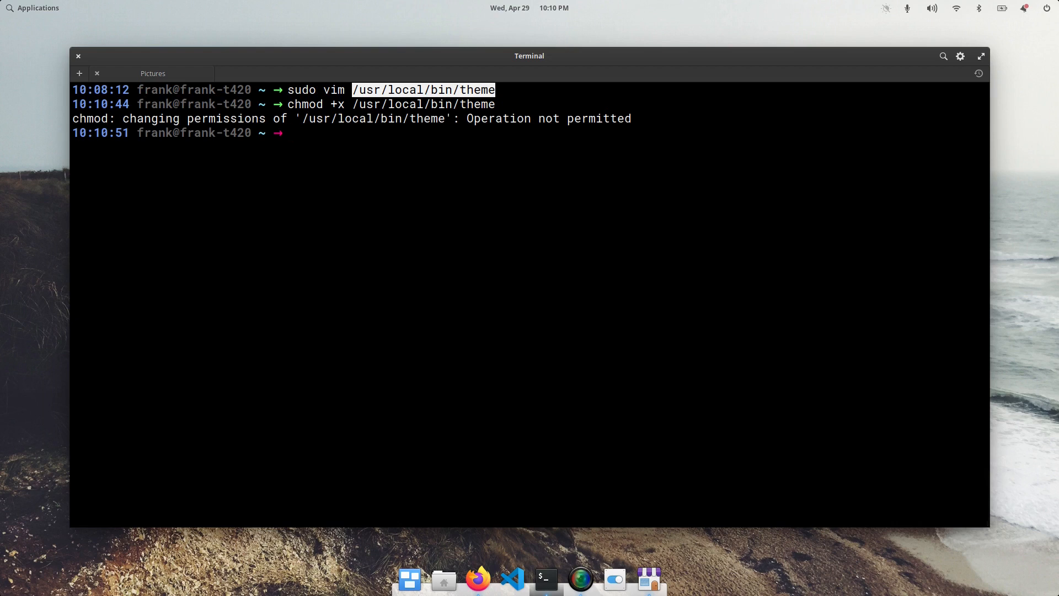
type("sudo chmod +x /usr/local/bin/theme")
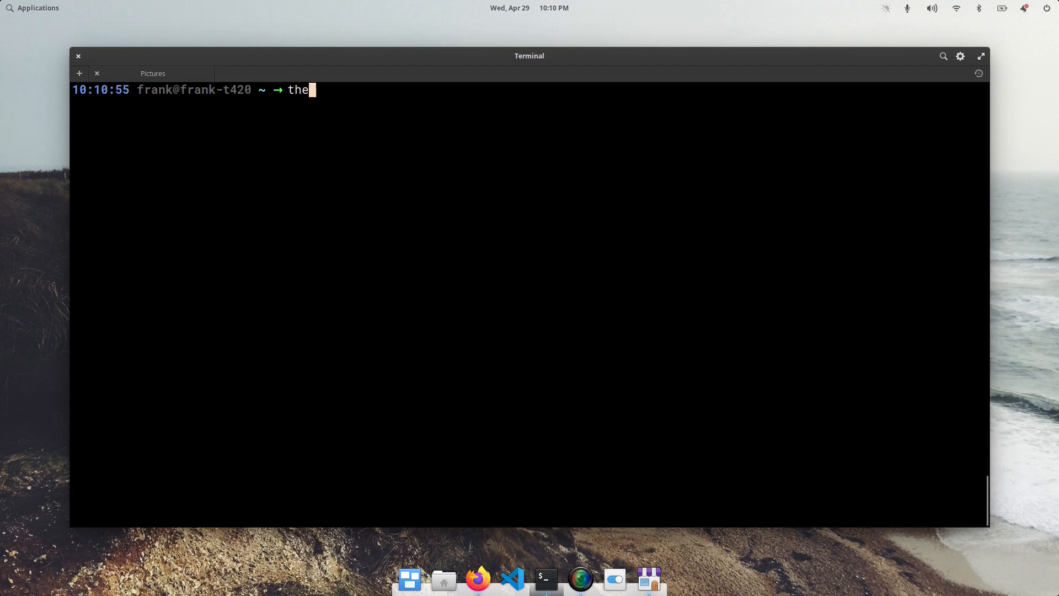
key("Return")
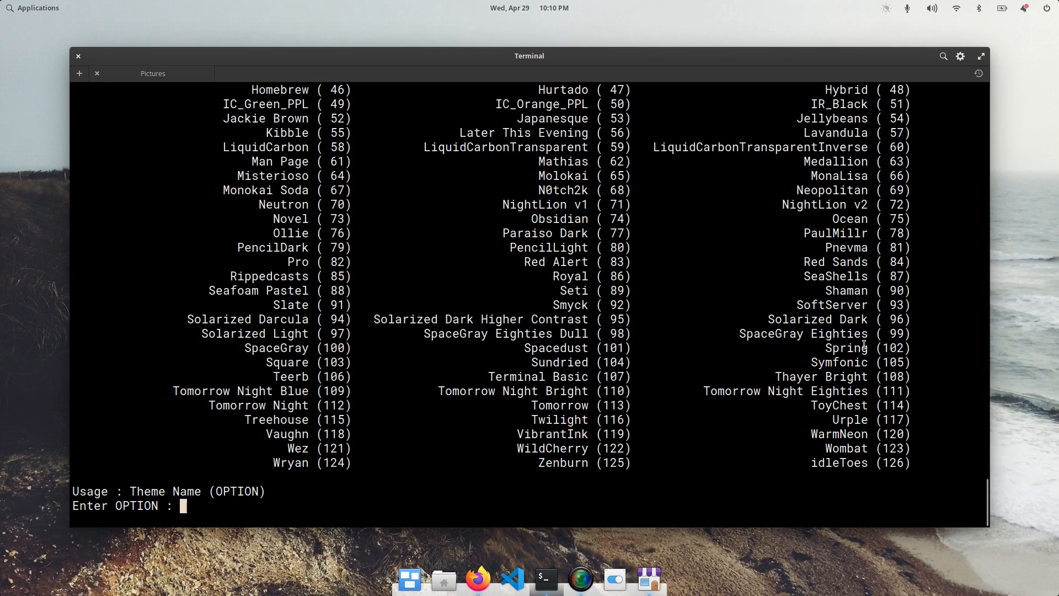
key("Return")
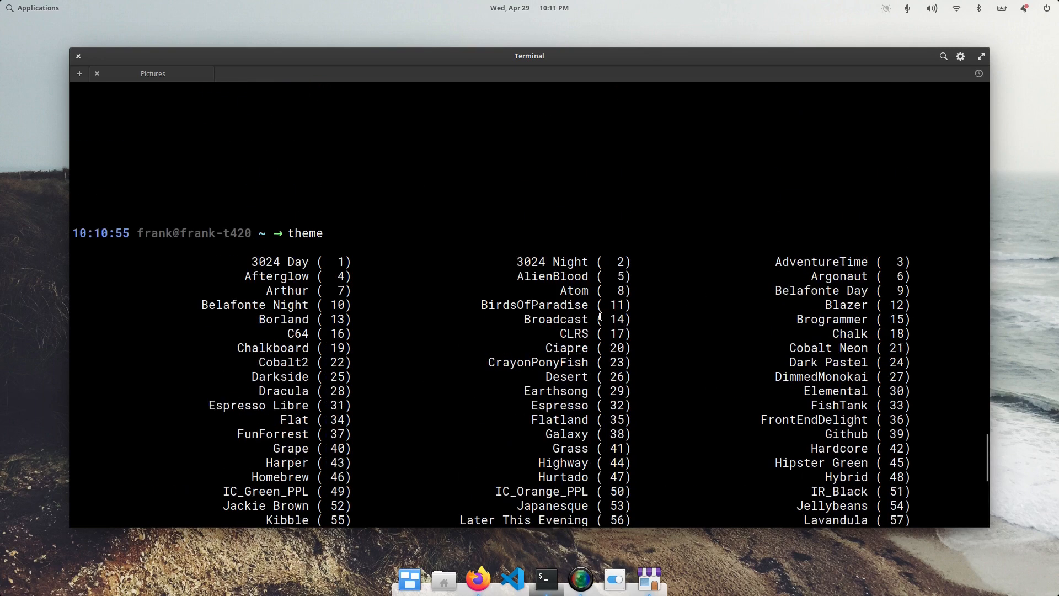
scroll("down", 3)
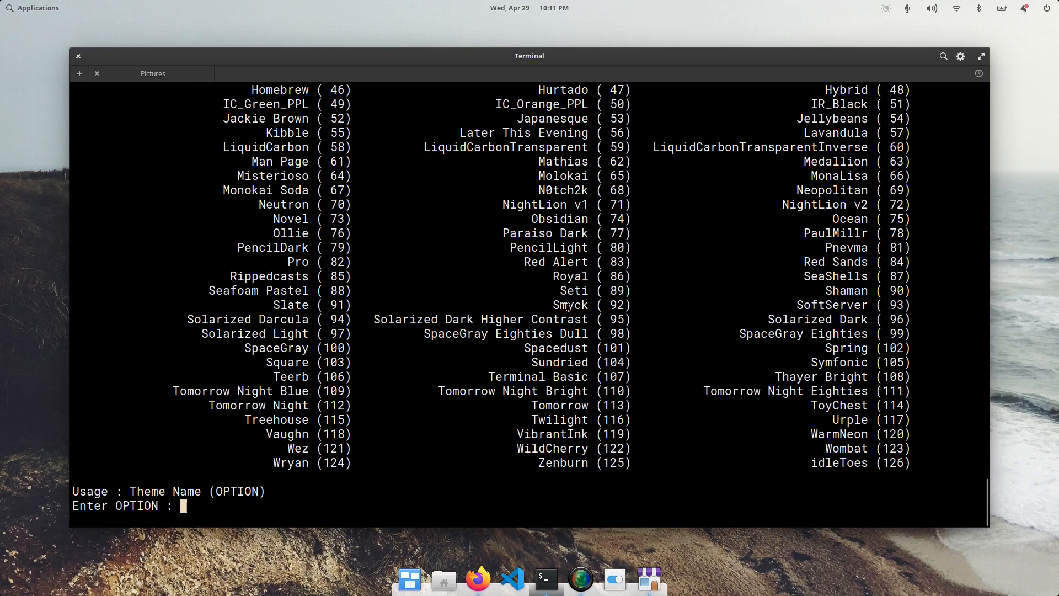
double_click(569, 276)
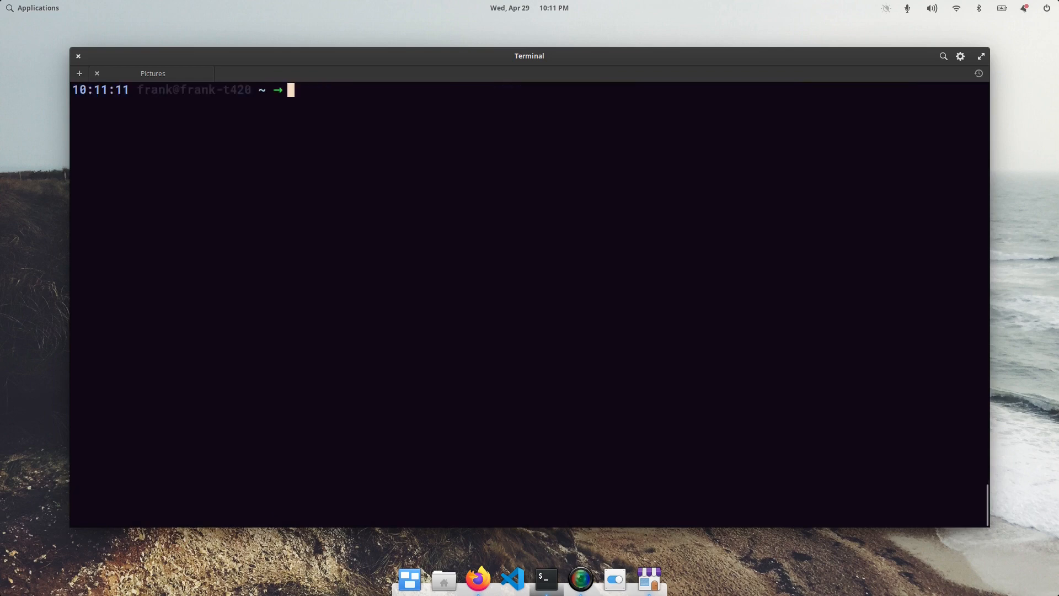
Confirm option 46 Homebrew so the terminal text turns green, then check with pwd
key("Return")
type("46")
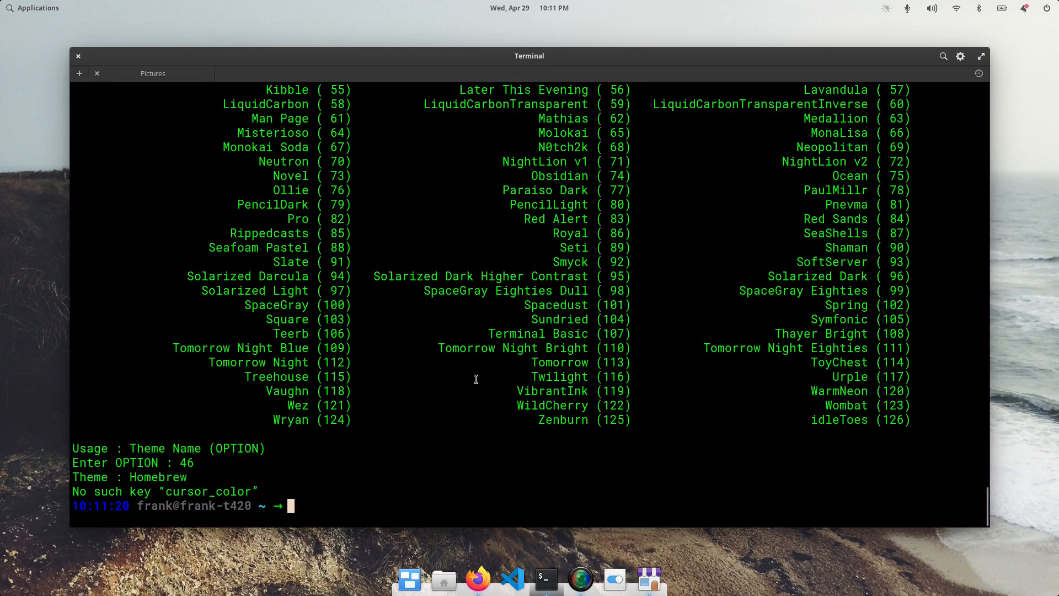
type("pwd")
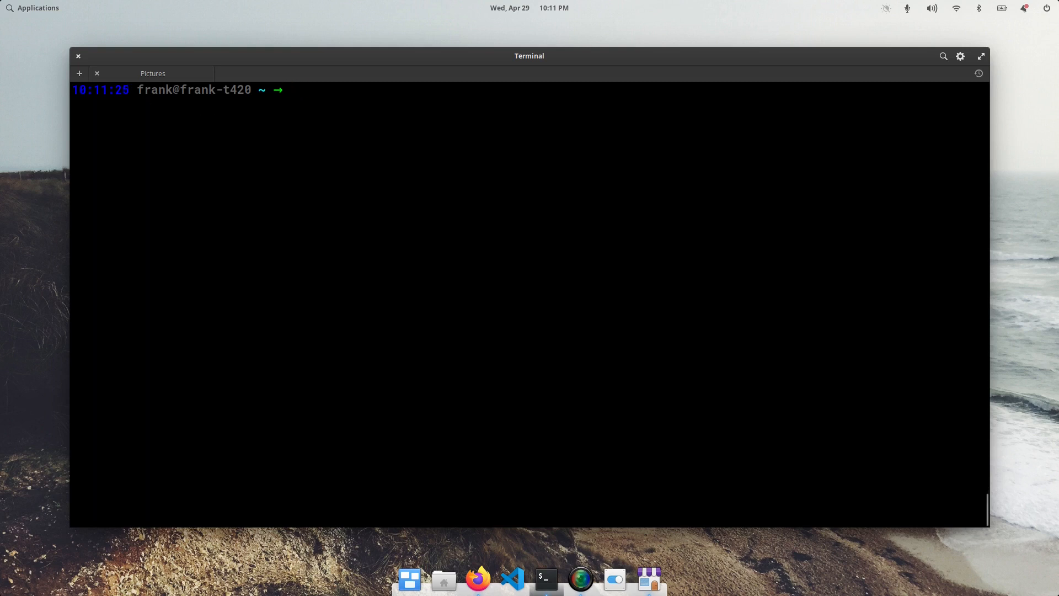
Rerun theme via Tab completion and scroll its numbered list in green Homebrew text
type("th")
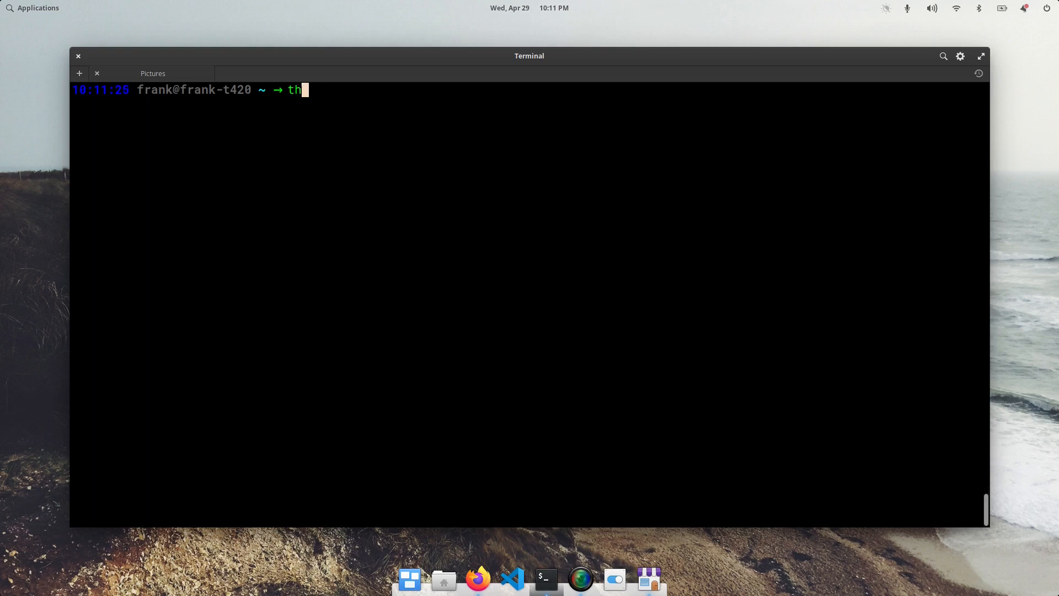
key("Return")
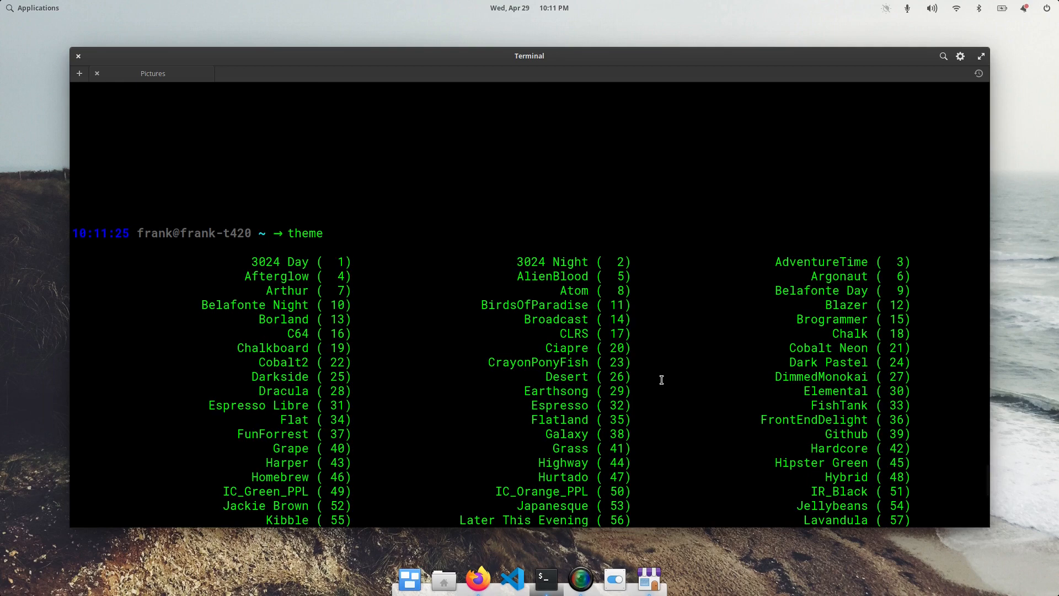
scroll("down", 3)
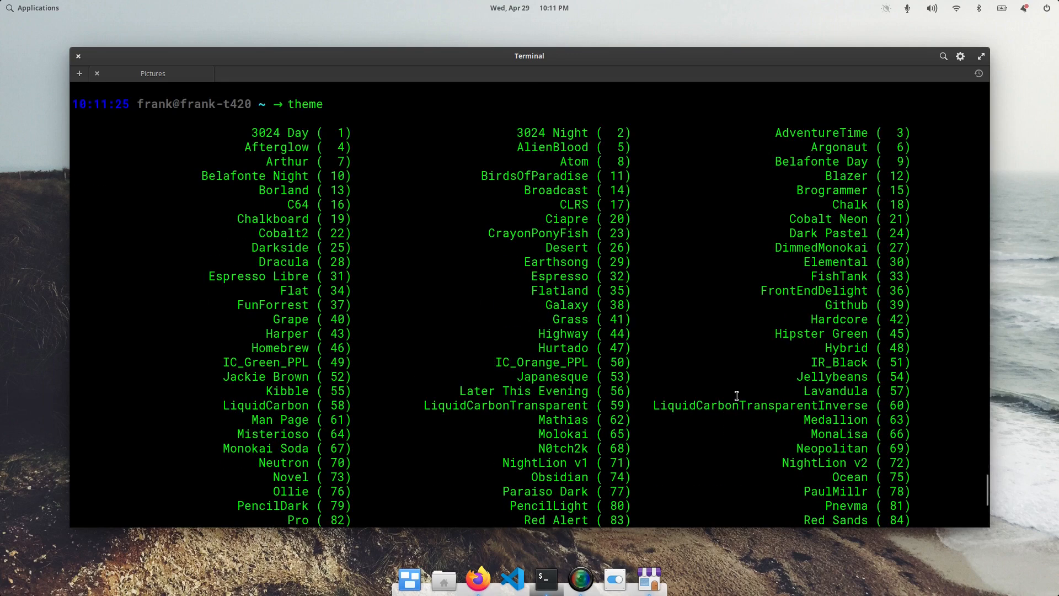